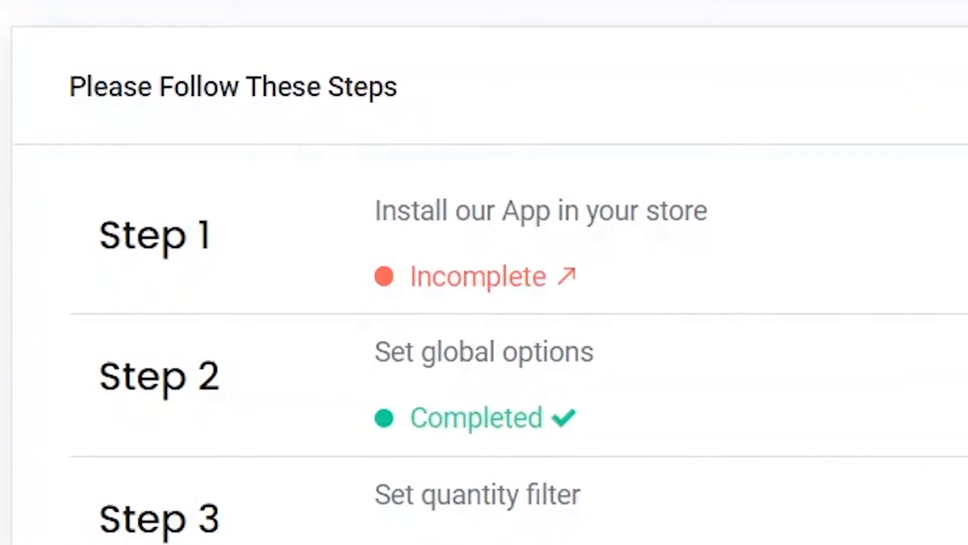
mouse_move(448, 291)
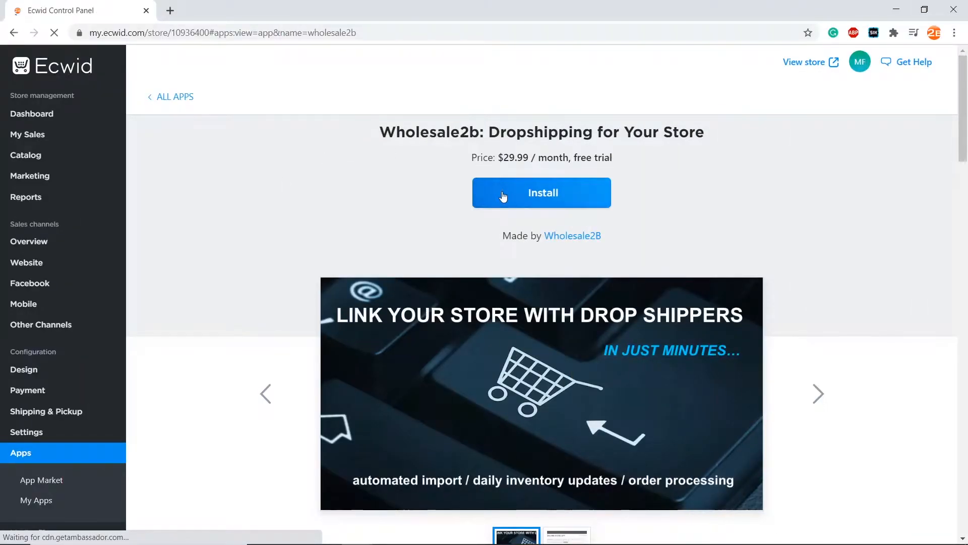
Install the Wholesale2b app and grant it access to store profile, products and orders.
left_click(541, 192)
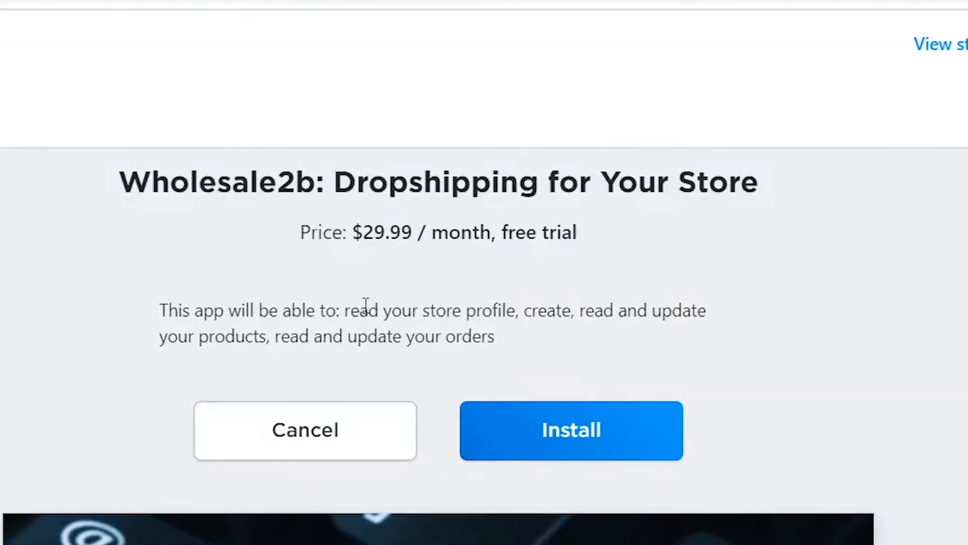
mouse_move(594, 454)
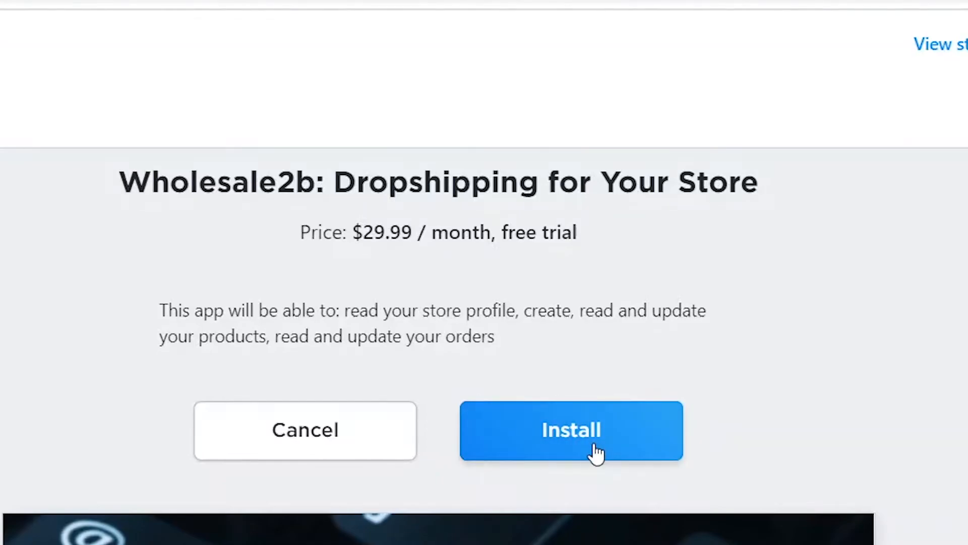
left_click(571, 430)
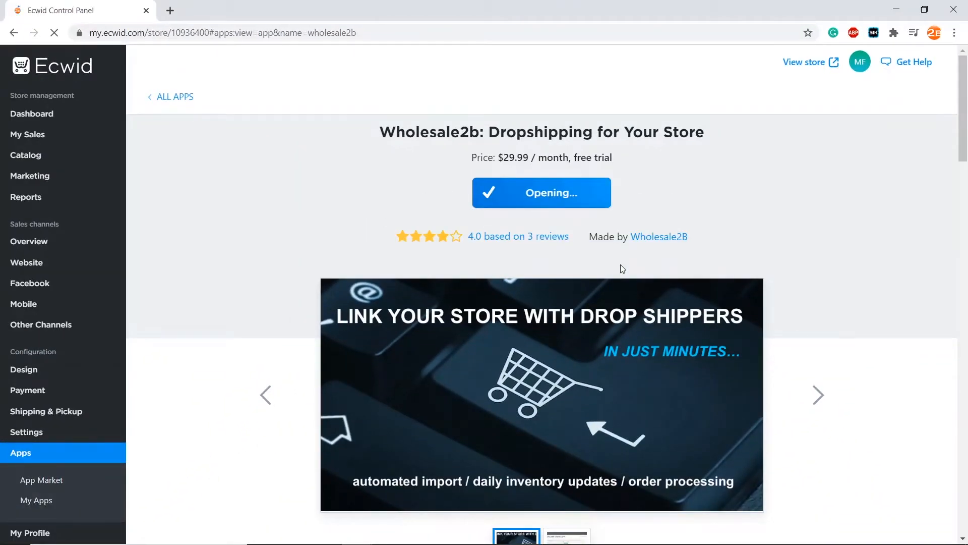
Land on the Wholesale2b Dropship On Ecwid dashboard showing Step 1 marked Completed.
left_click(540, 192)
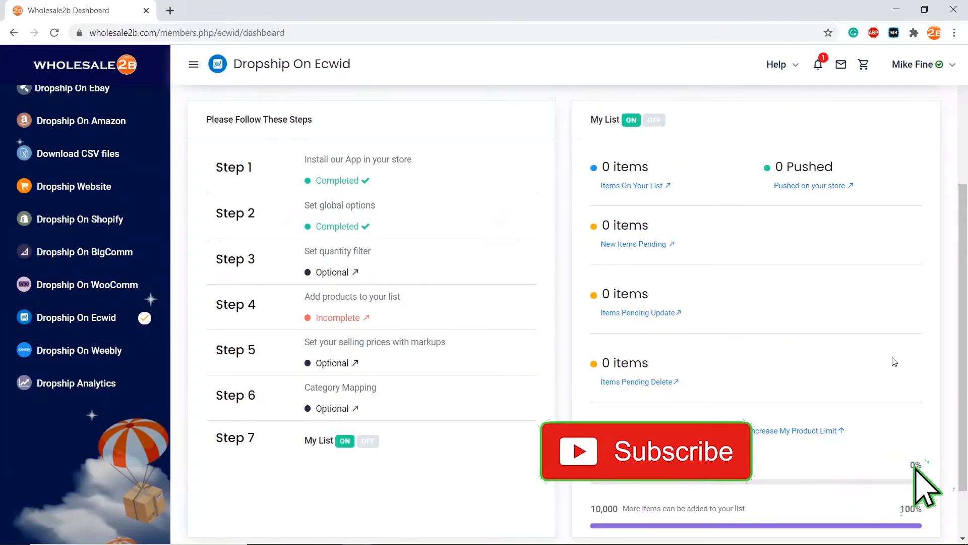
left_click(645, 451)
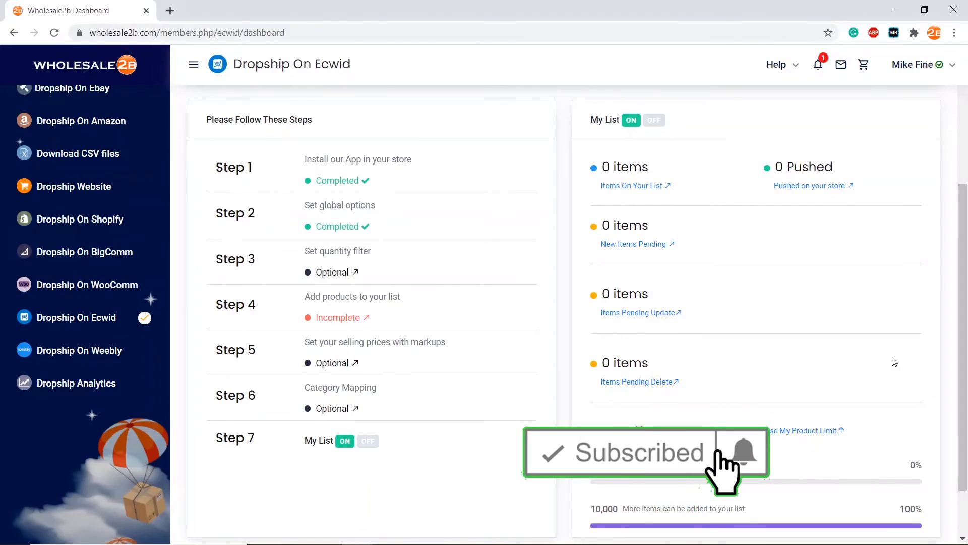